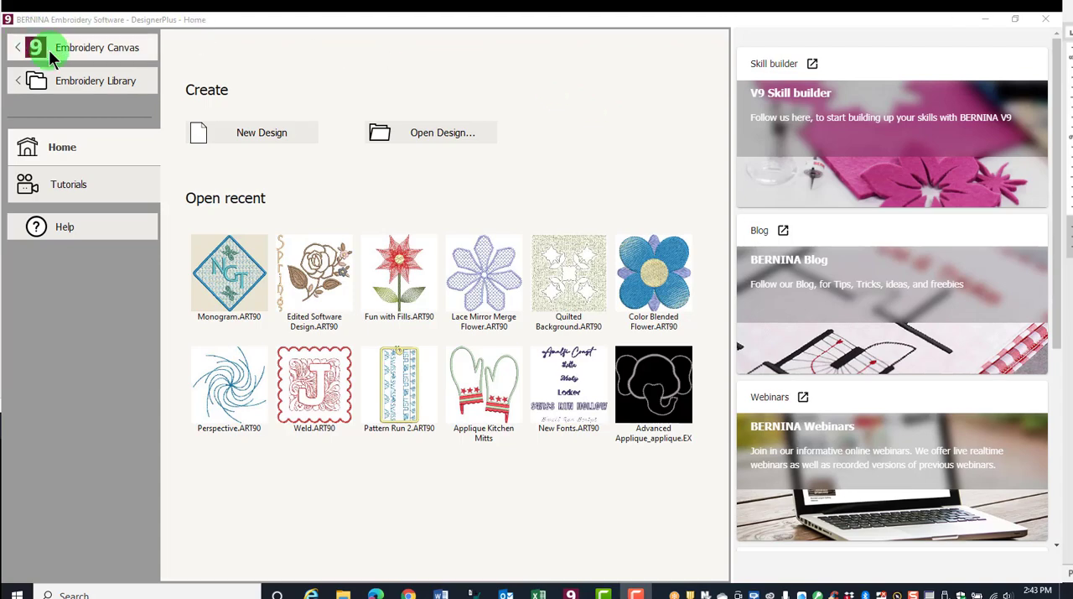
mouse_move(554, 121)
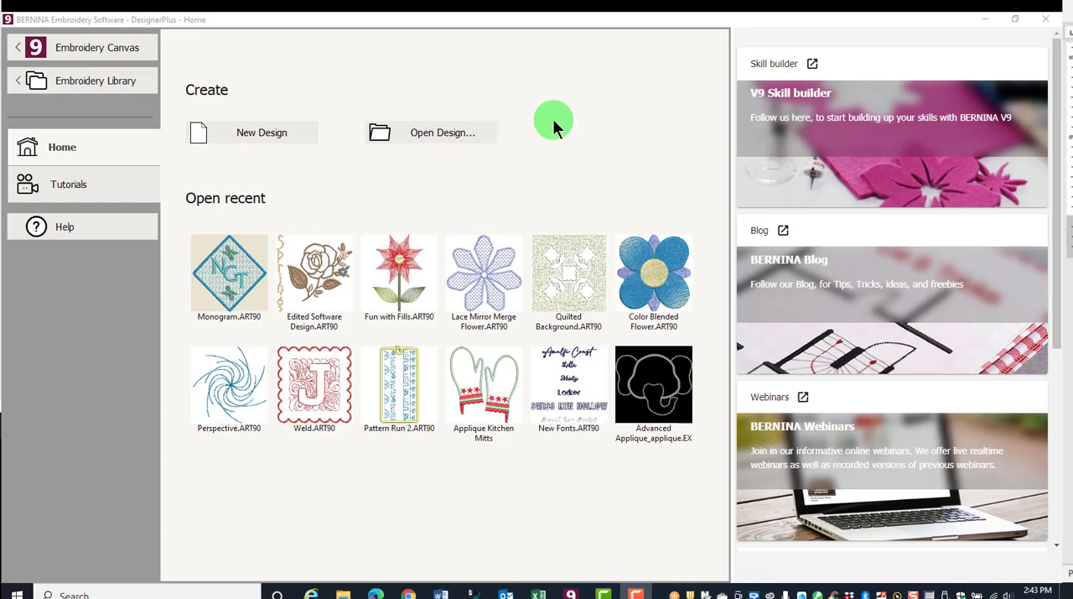
Start an empty design, then browse the Design and Arrange menus without choosing anything
click(262, 131)
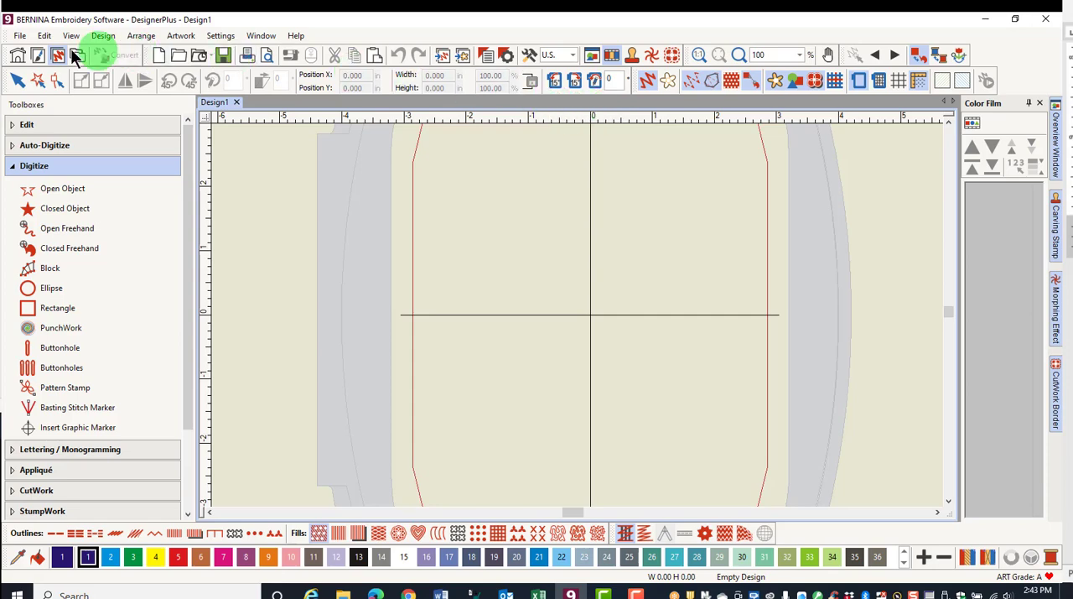
click(104, 35)
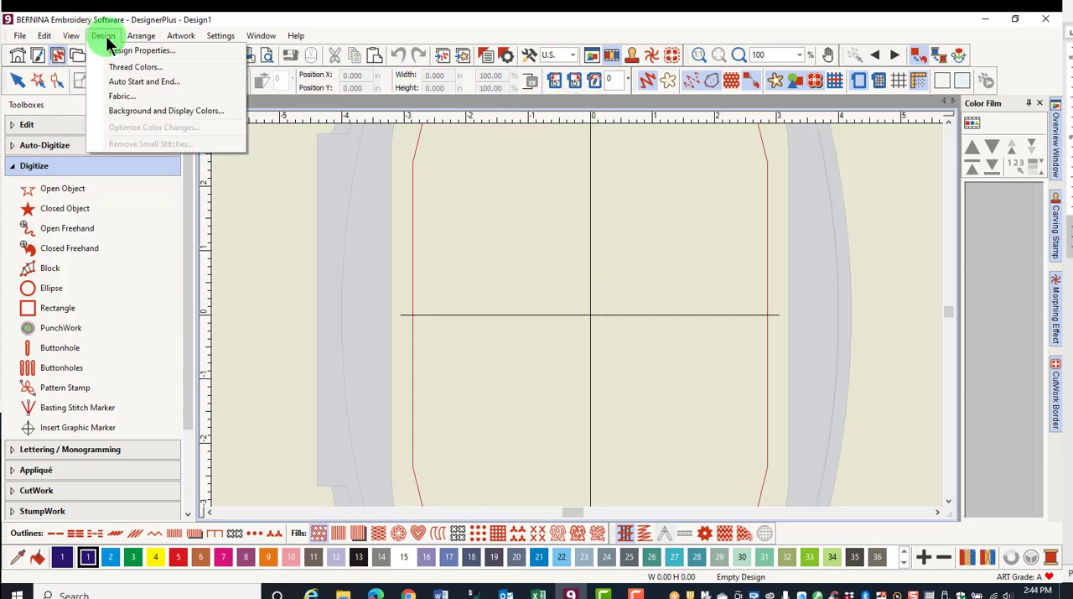
click(141, 35)
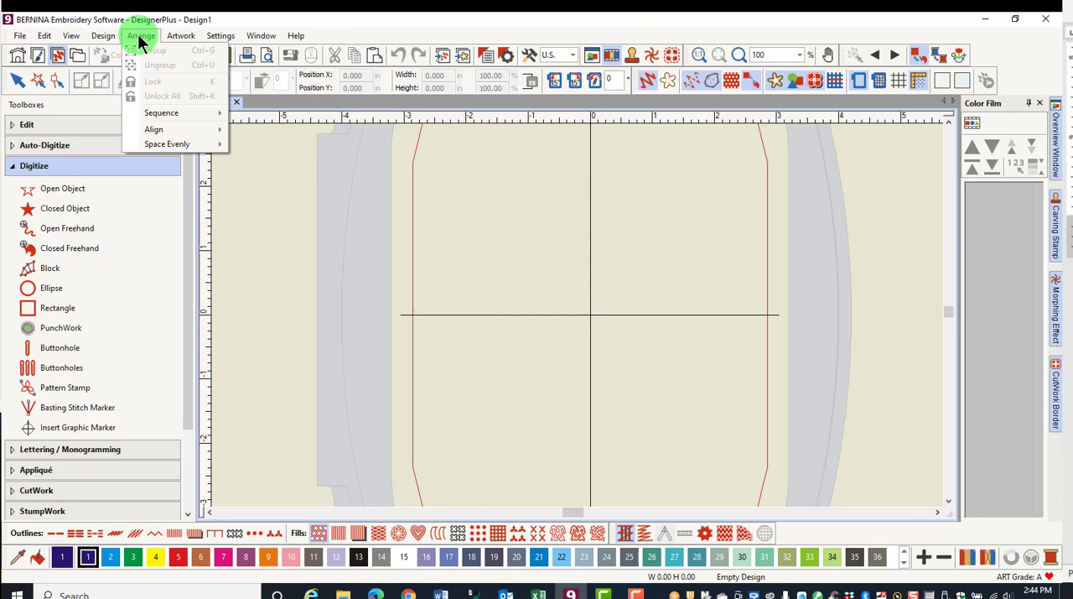
mouse_move(258, 163)
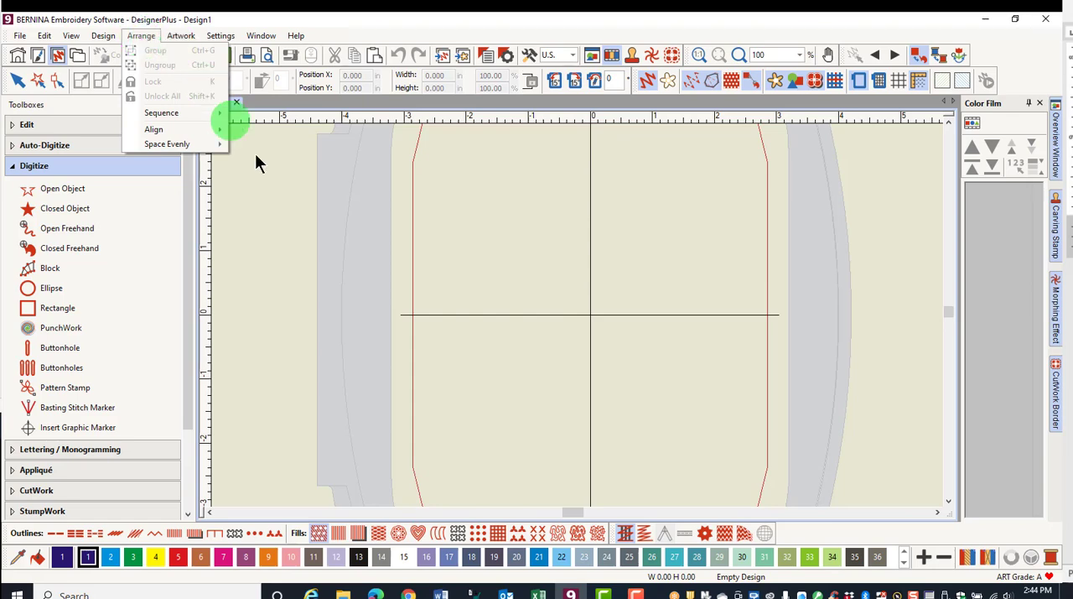
click(495, 255)
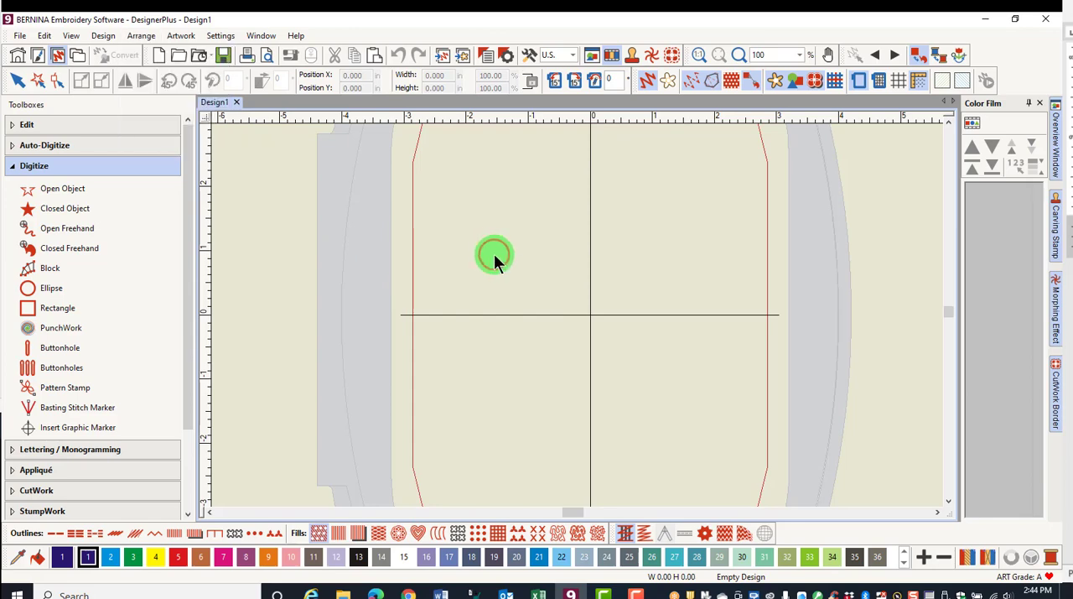
mouse_move(466, 114)
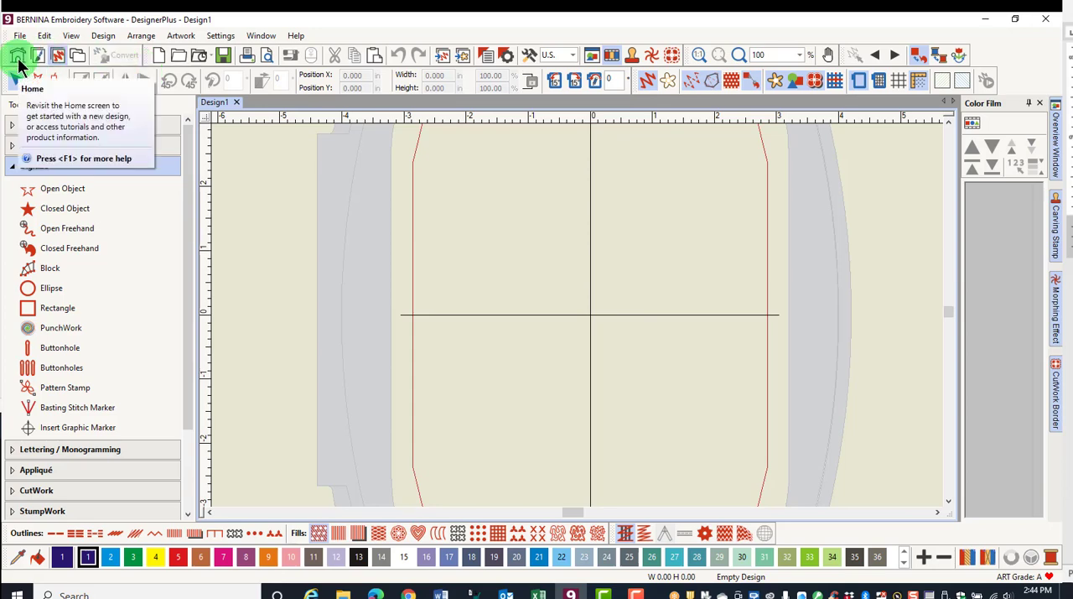
mouse_move(40, 55)
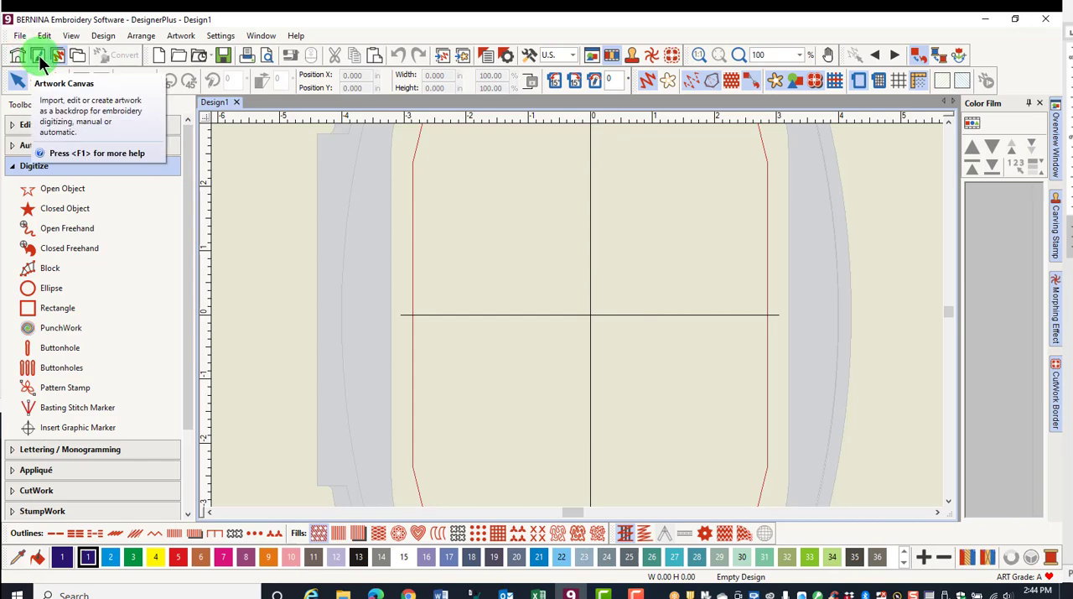
mouse_move(57, 54)
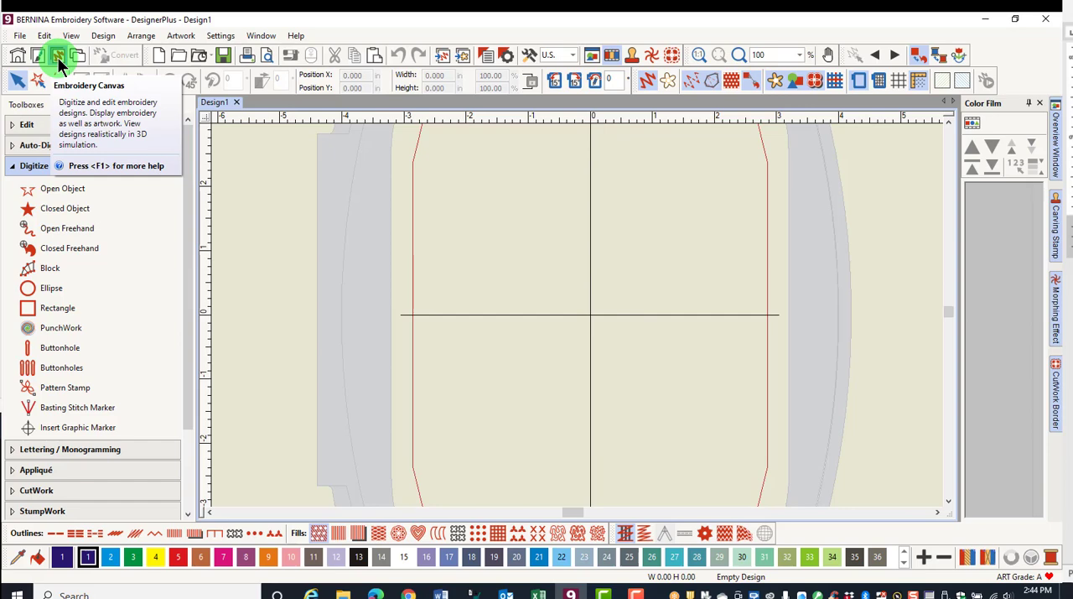
mouse_move(77, 54)
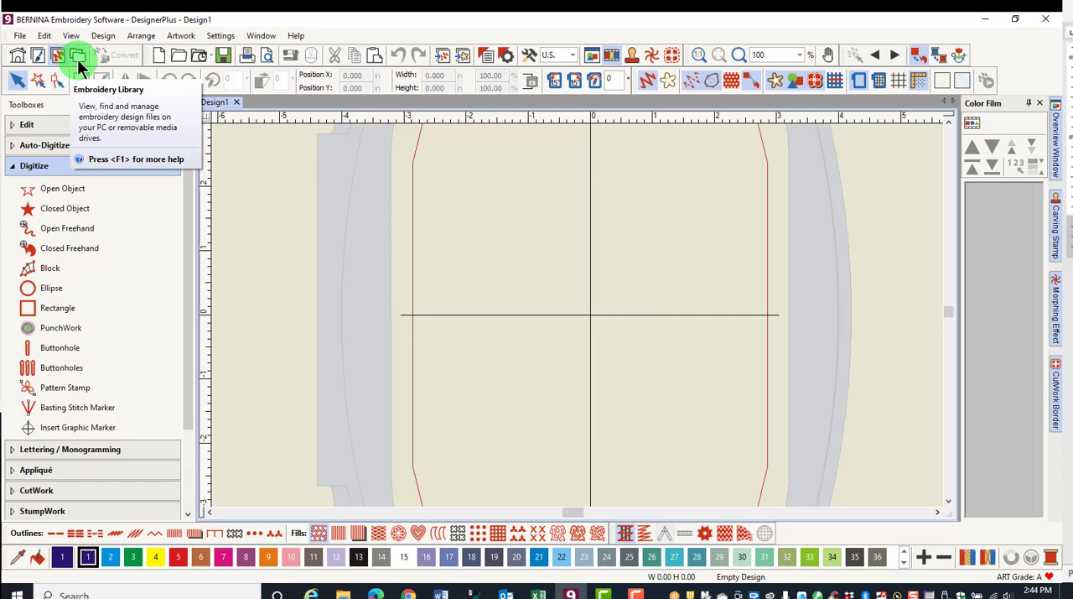
mouse_move(114, 55)
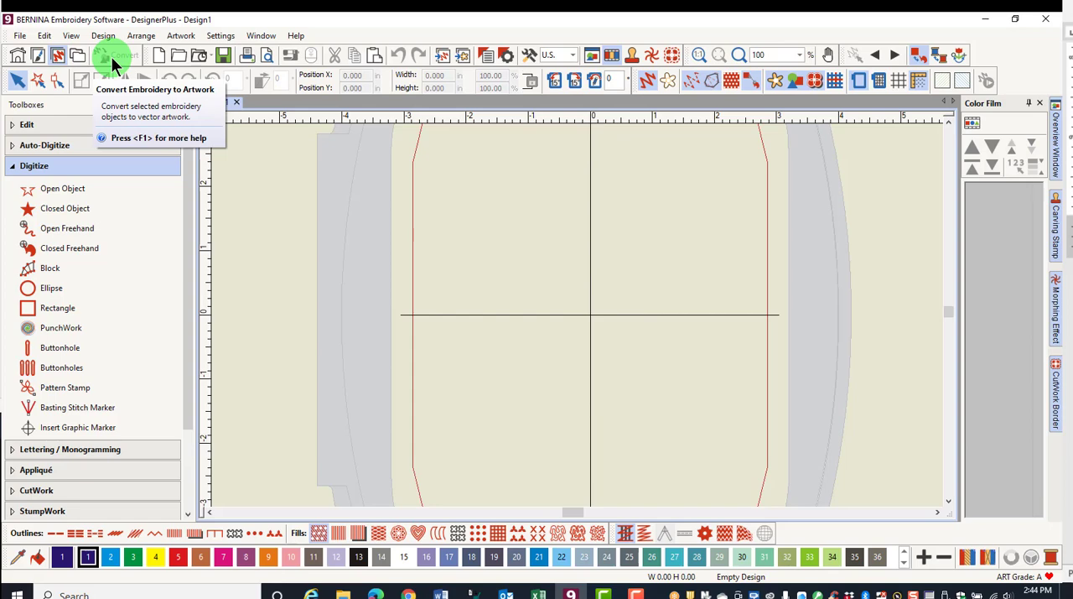
mouse_move(450, 55)
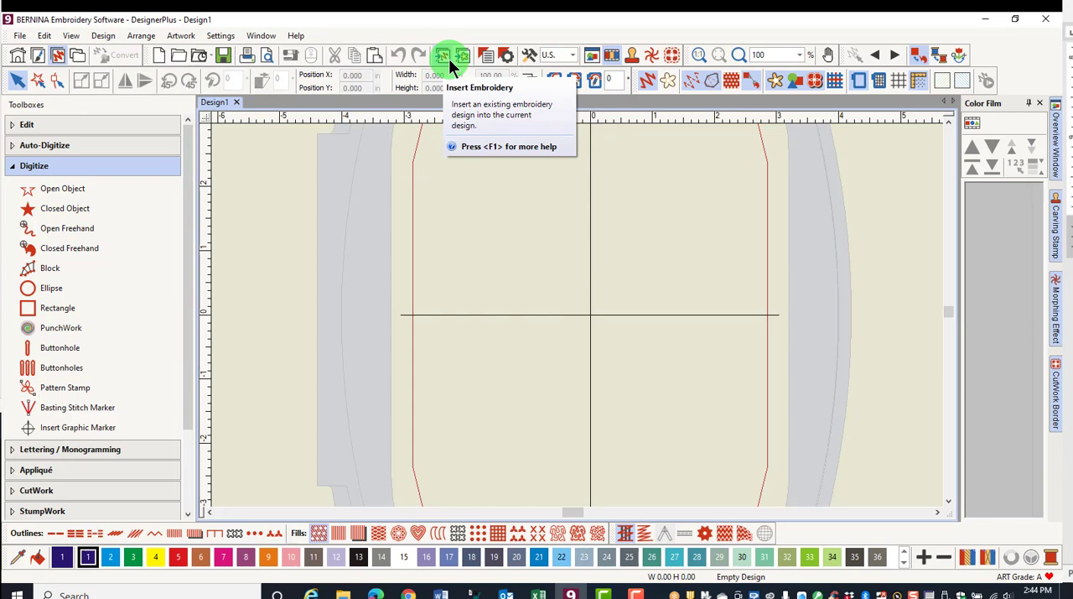
mouse_move(443, 63)
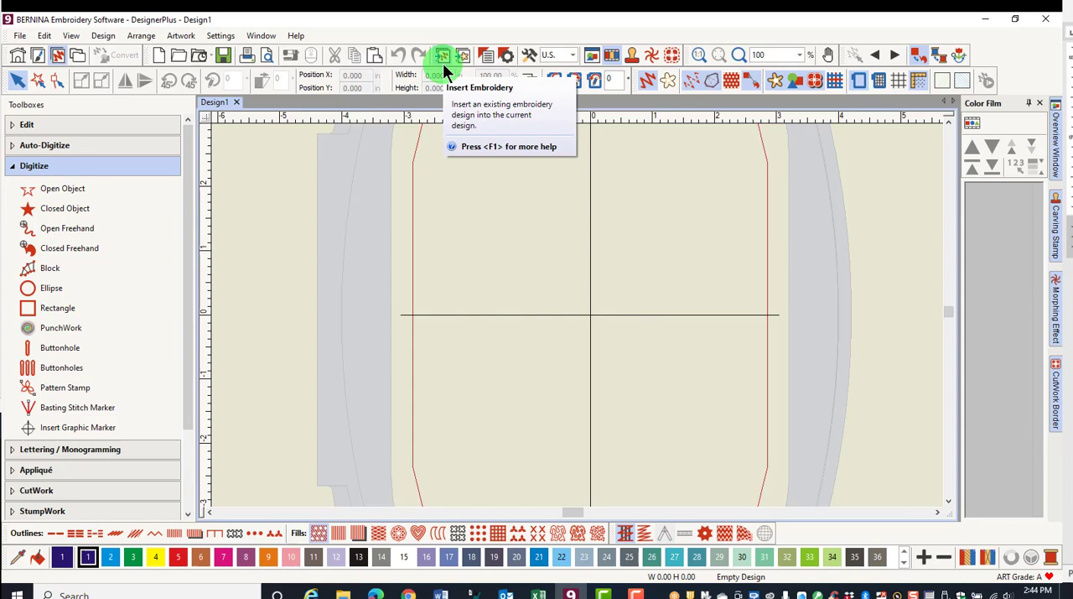
mouse_move(494, 55)
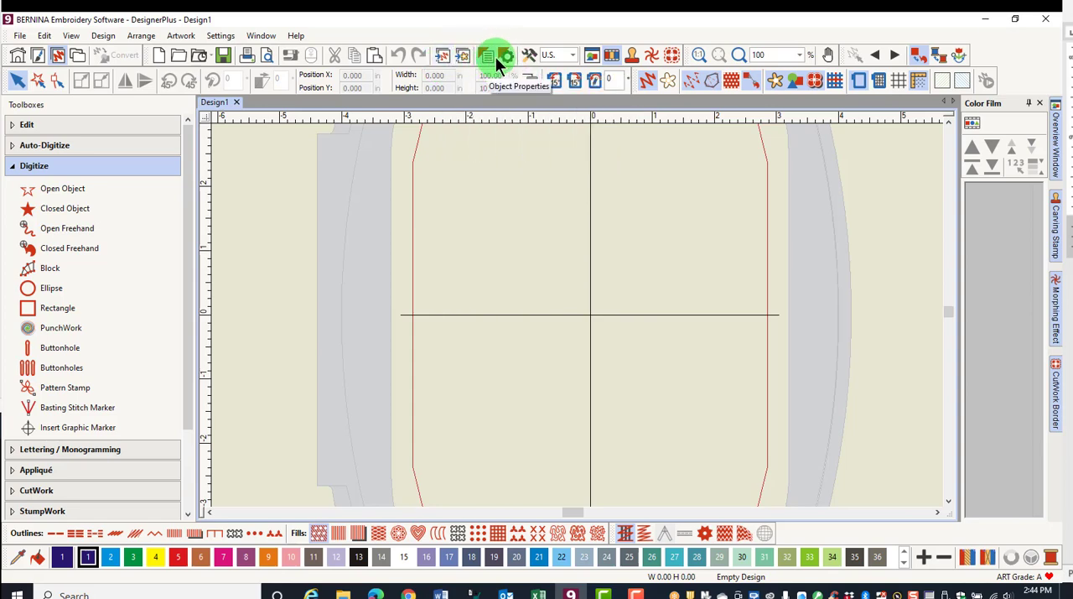
mouse_move(661, 56)
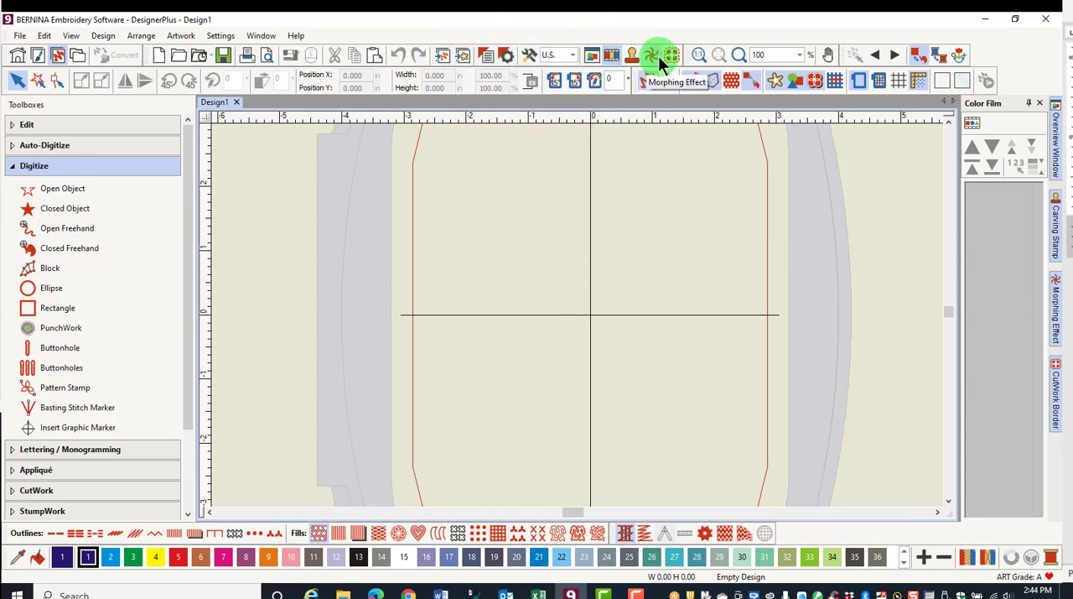
mouse_move(738, 55)
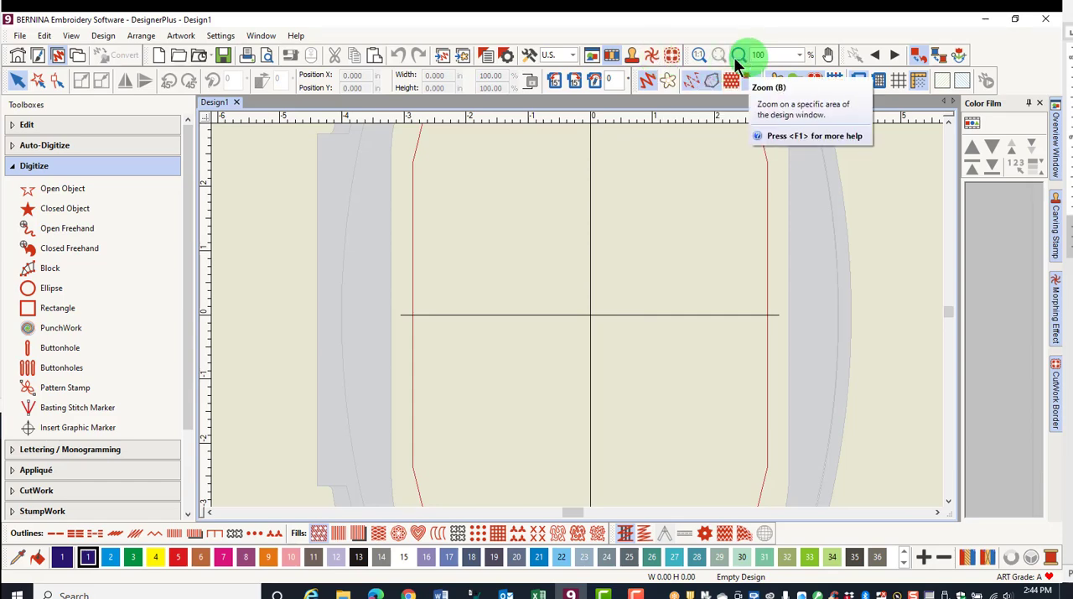
mouse_move(818, 80)
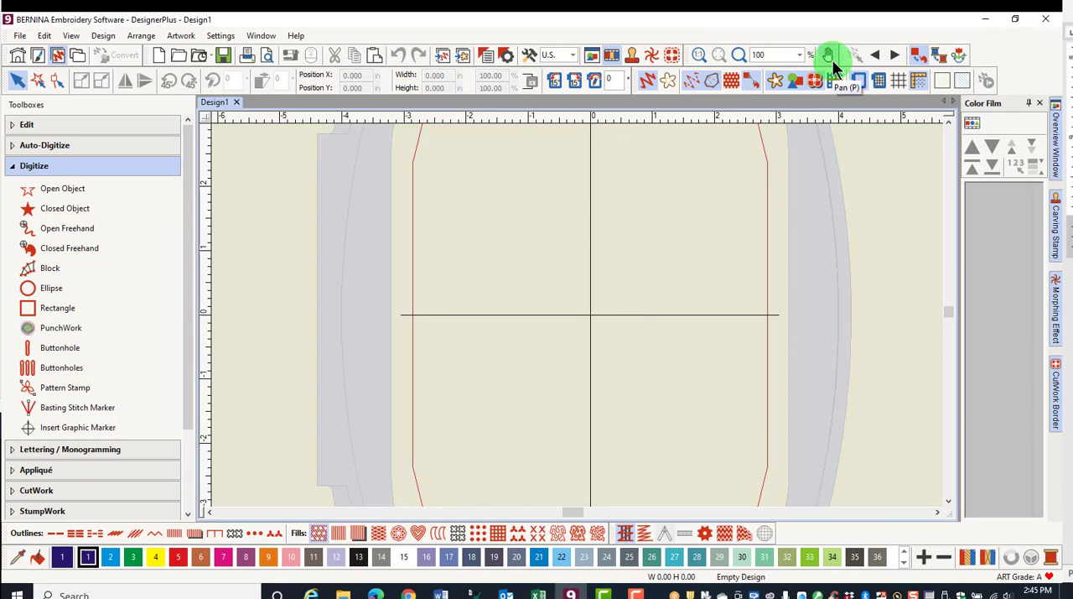
mouse_move(832, 55)
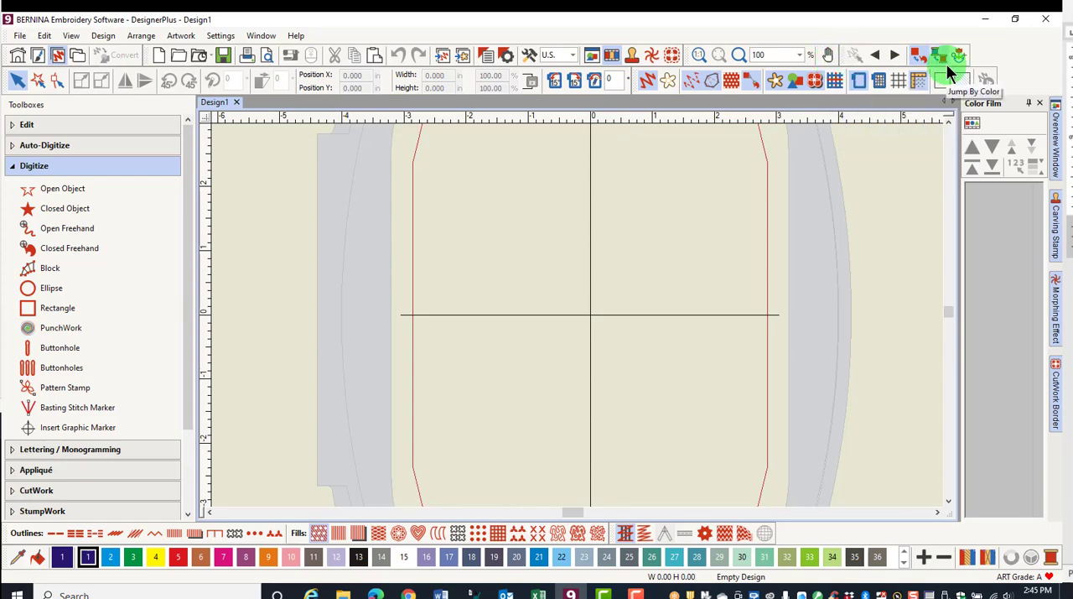
mouse_move(947, 70)
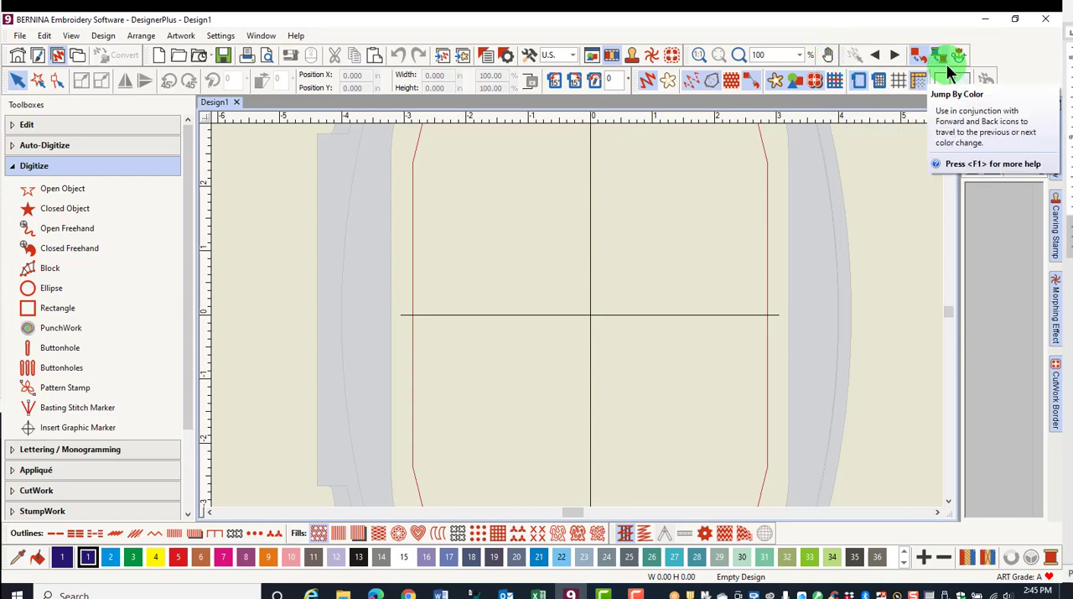
click(941, 55)
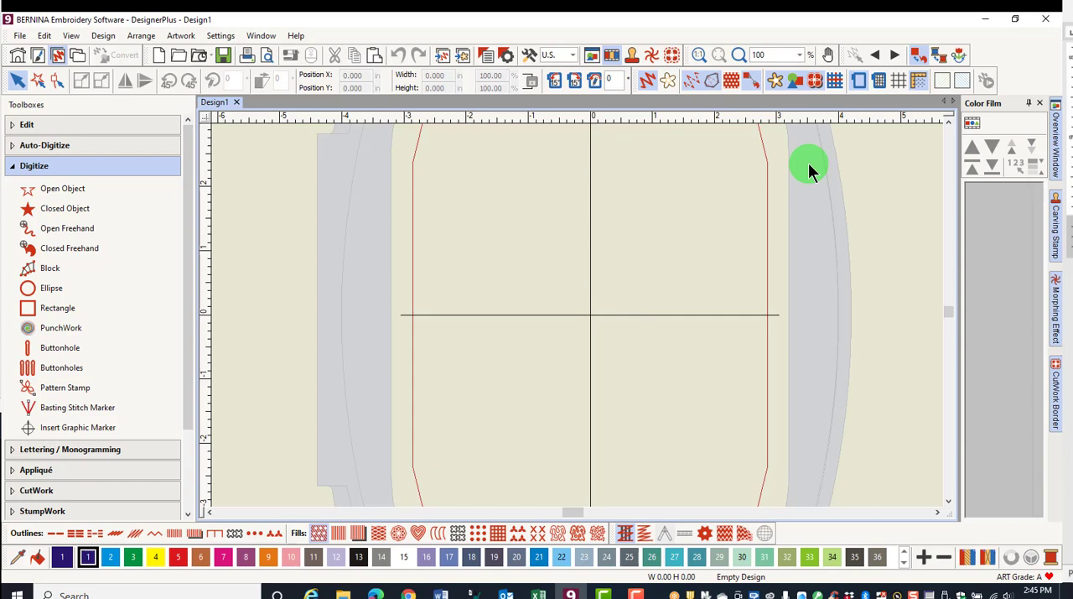
mouse_move(31, 88)
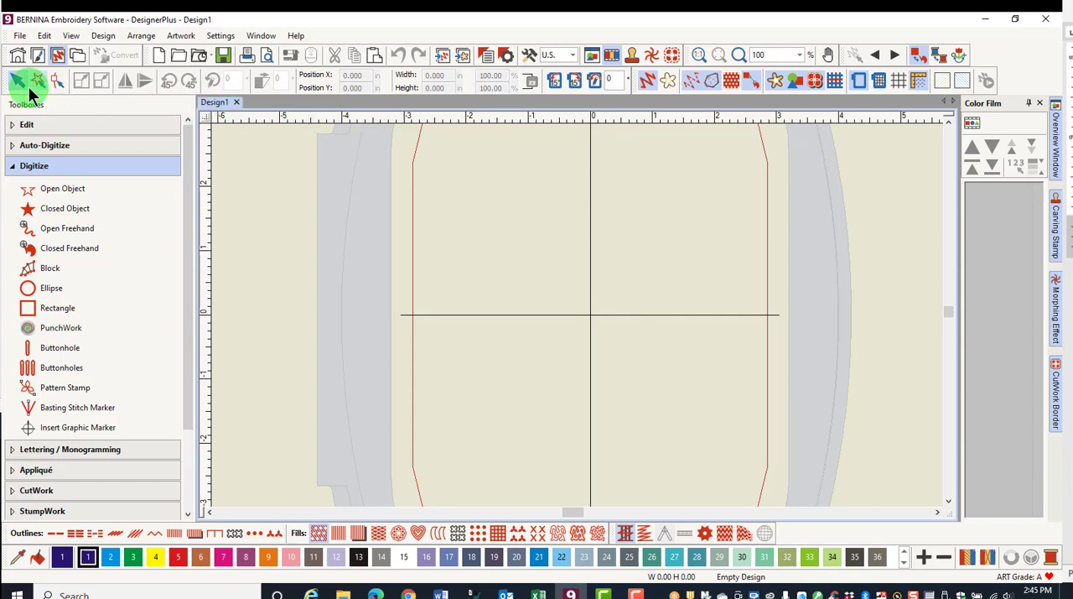
mouse_move(560, 347)
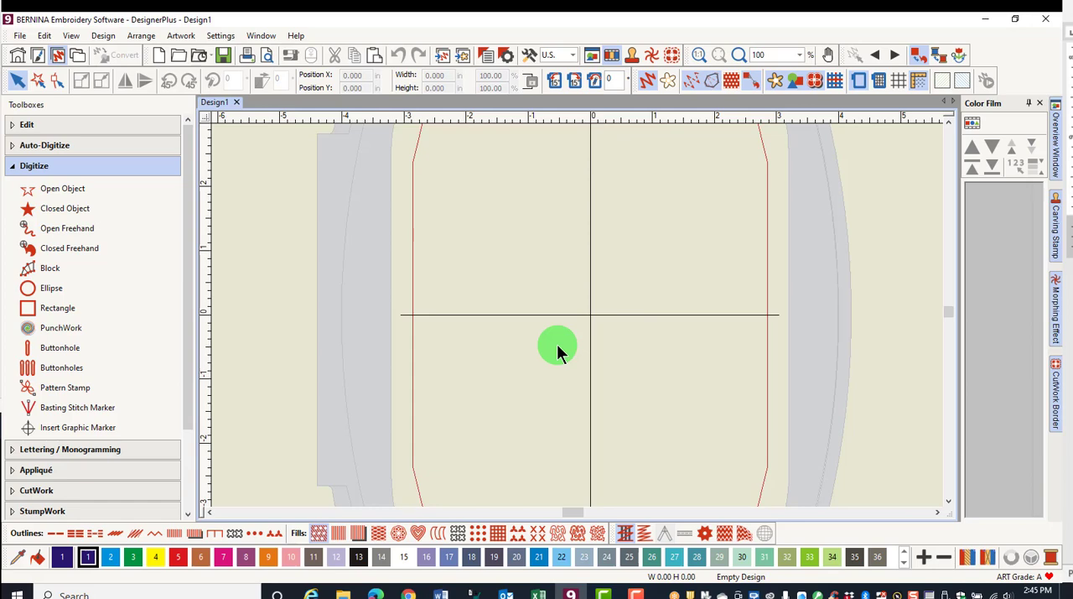
mouse_move(607, 100)
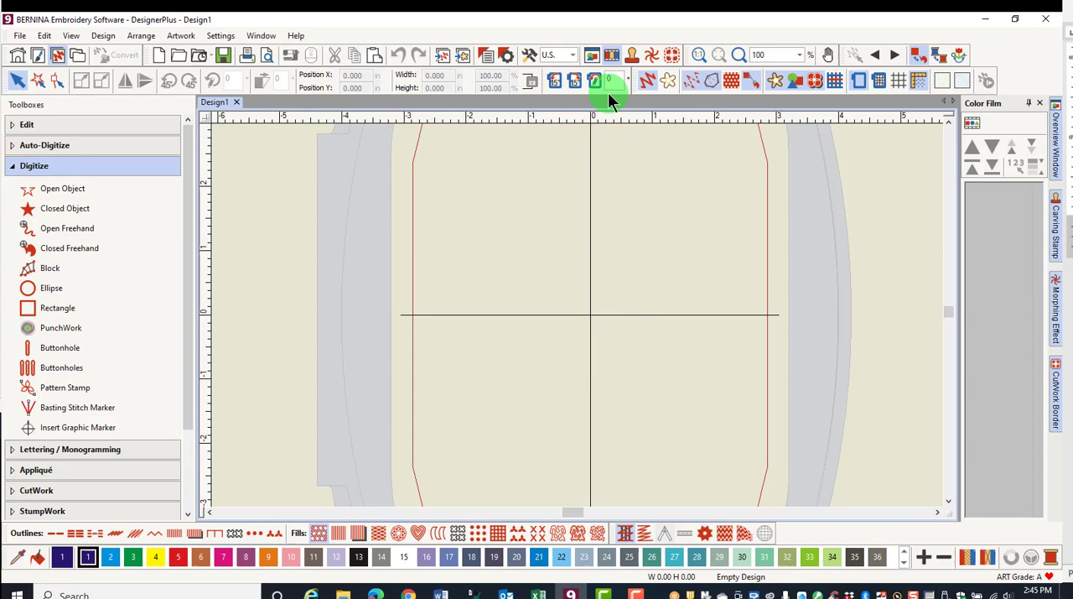
mouse_move(684, 114)
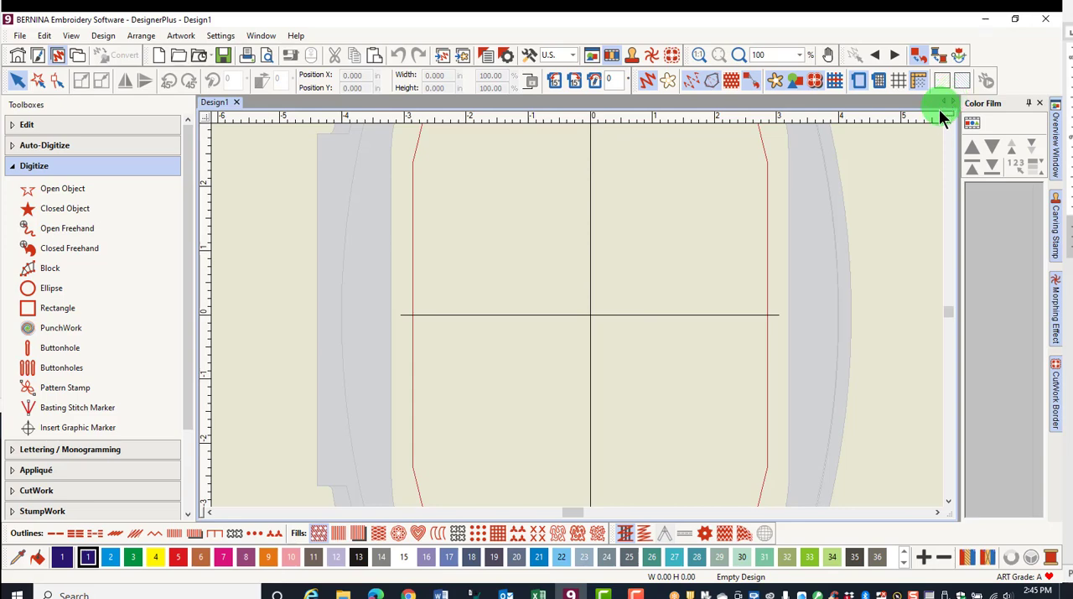
mouse_move(439, 533)
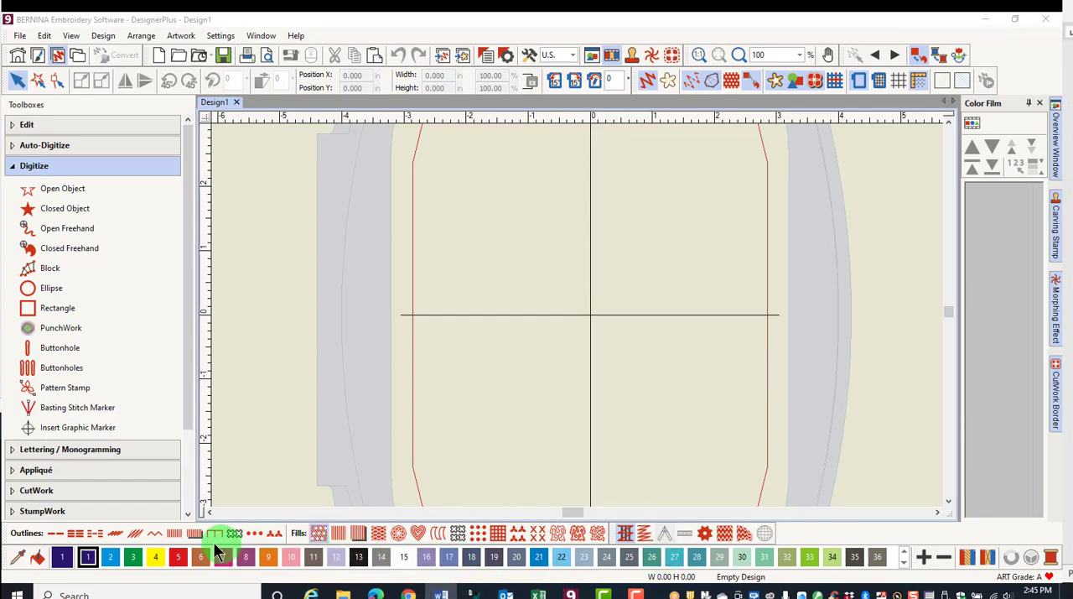
mouse_move(662, 536)
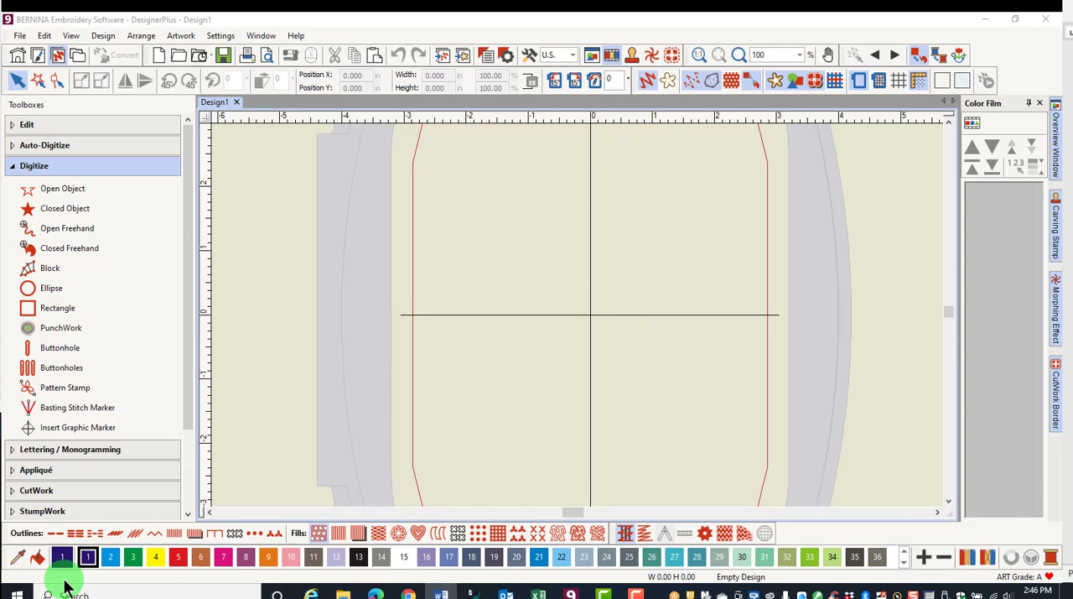
mouse_move(396, 375)
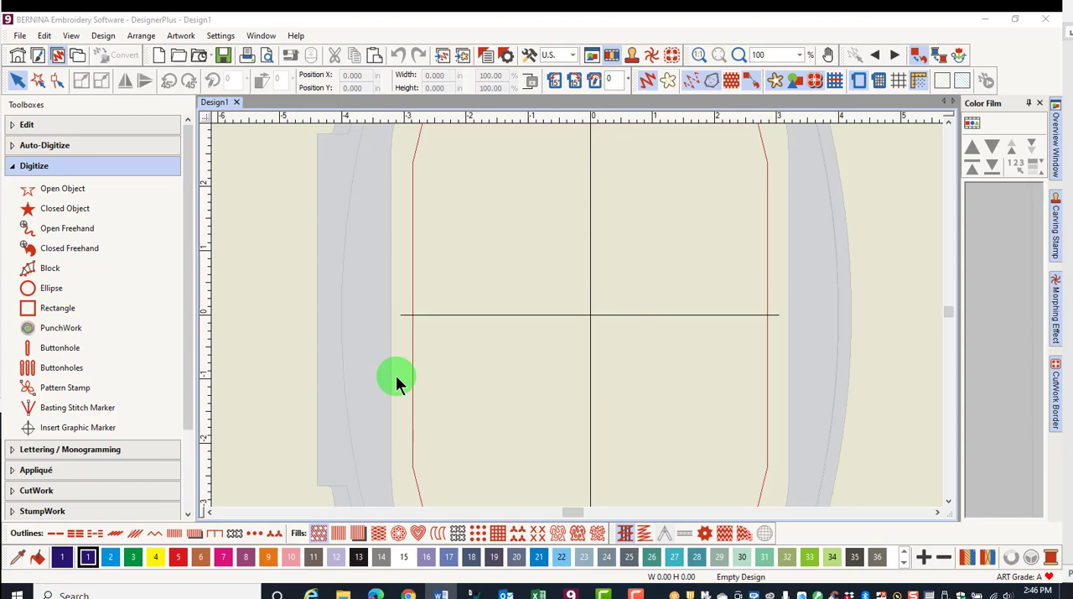
mouse_move(149, 212)
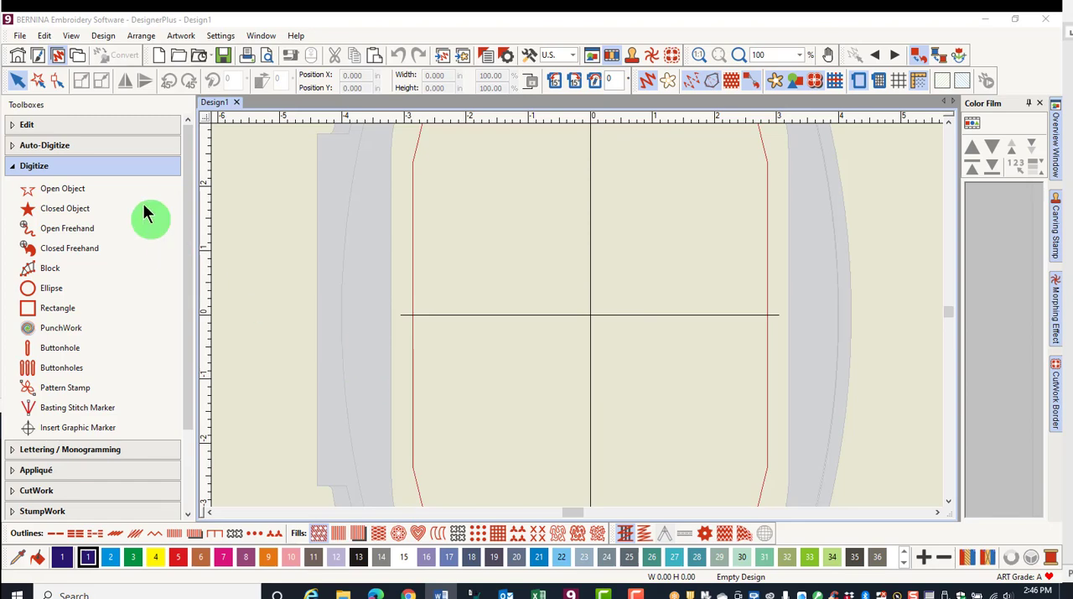
mouse_move(151, 534)
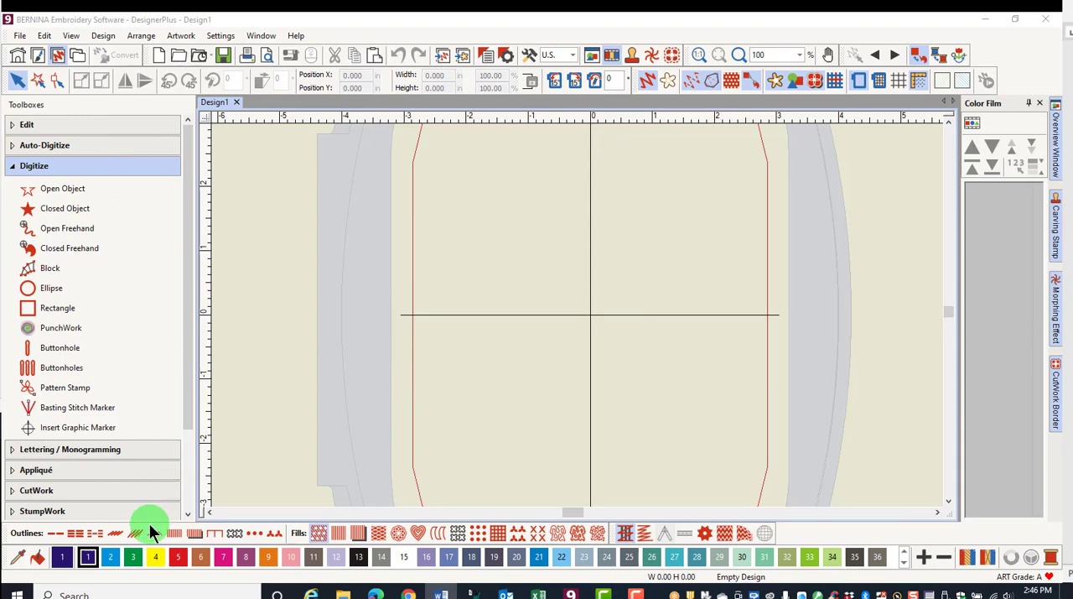
mouse_move(126, 181)
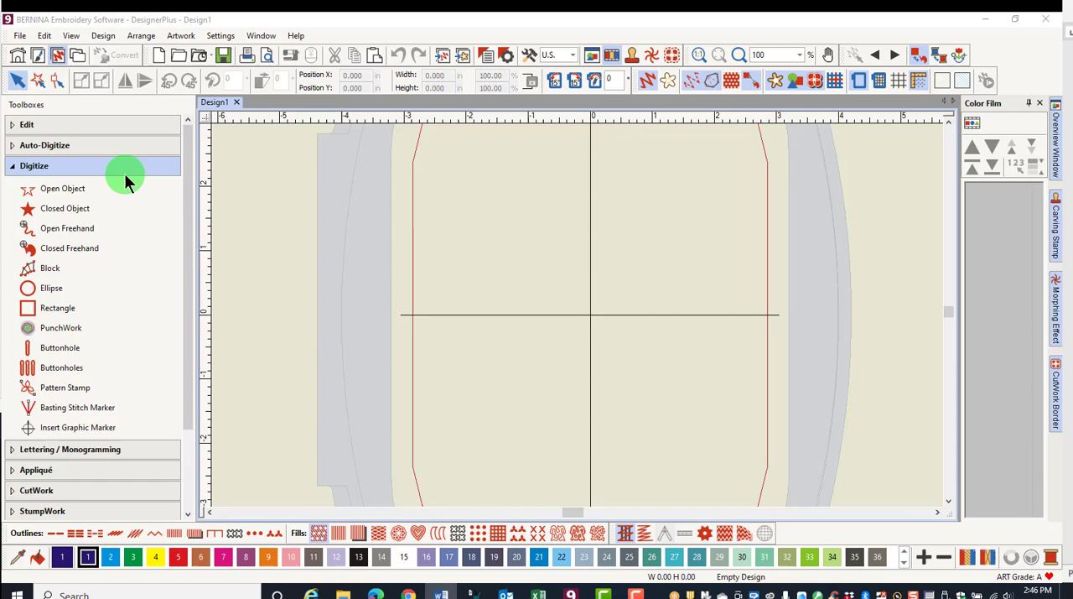
Expand the Auto-Digitize toolbox in the Toolboxes docker
click(44, 144)
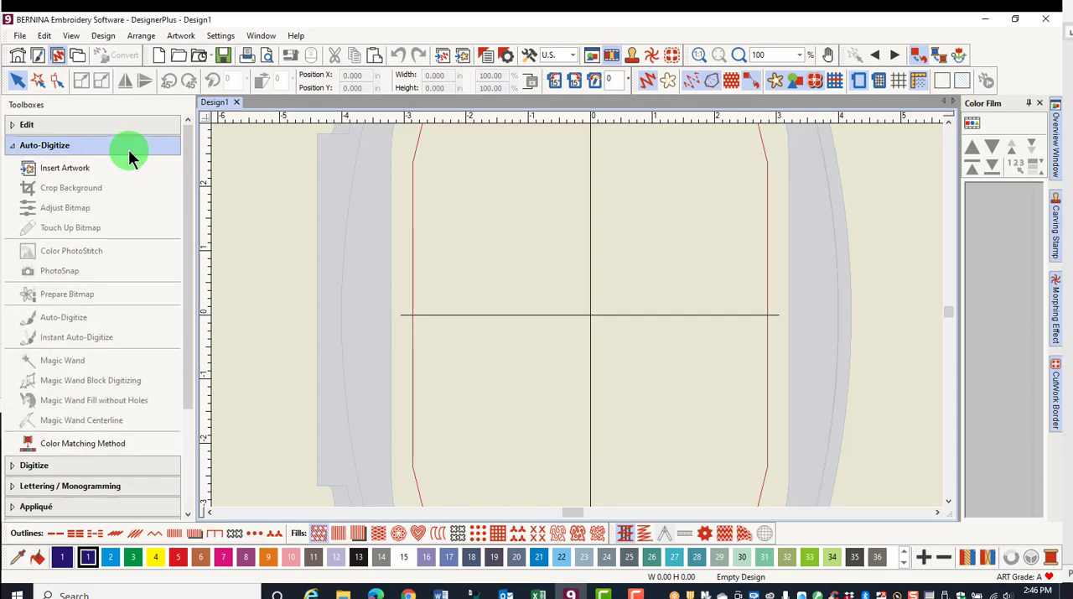
mouse_move(134, 166)
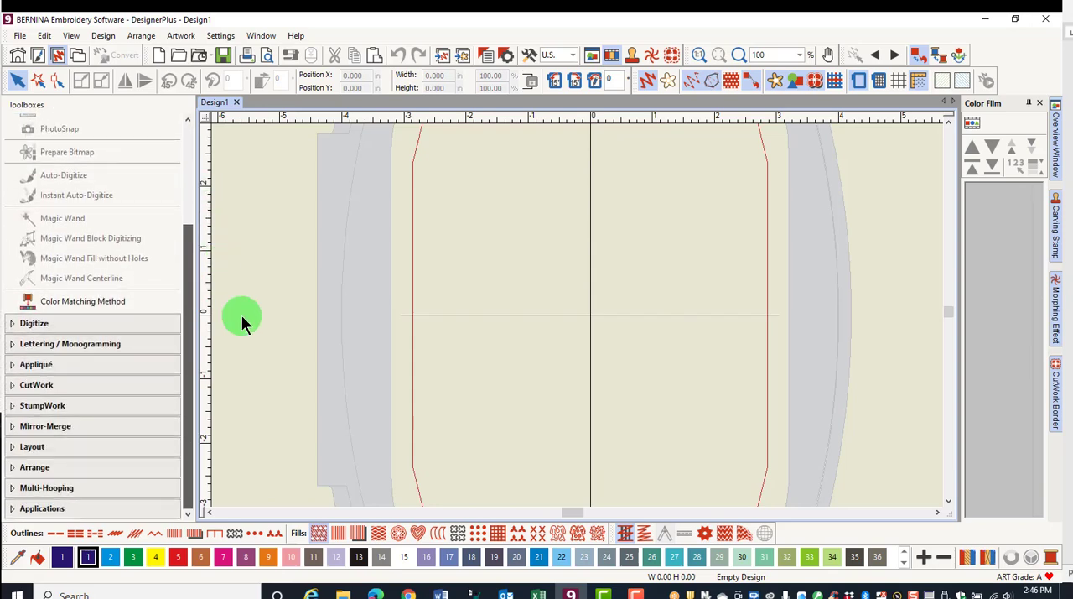
mouse_move(154, 258)
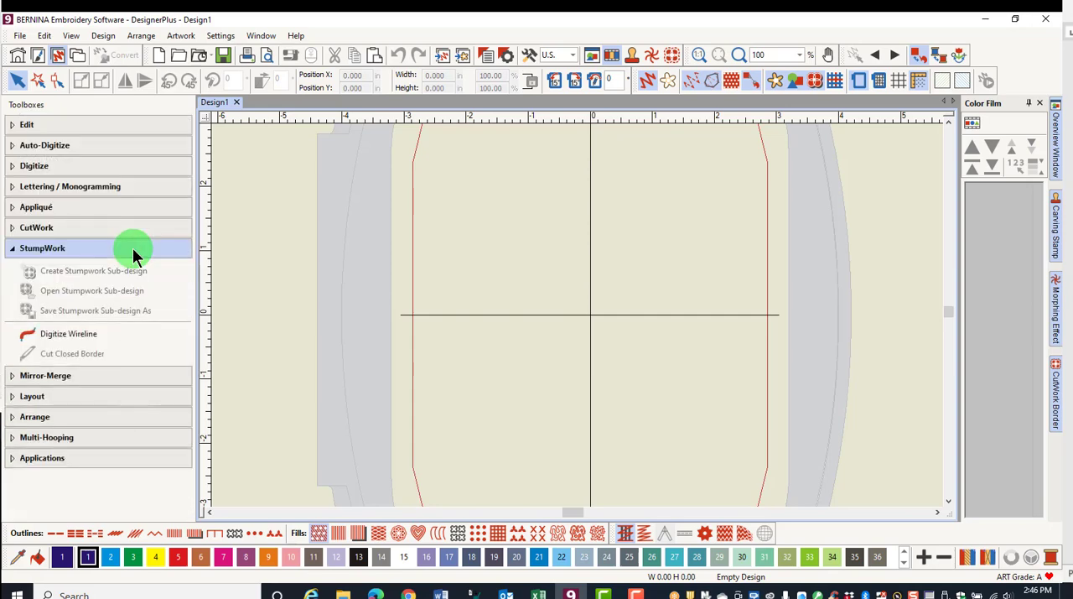
mouse_move(838, 182)
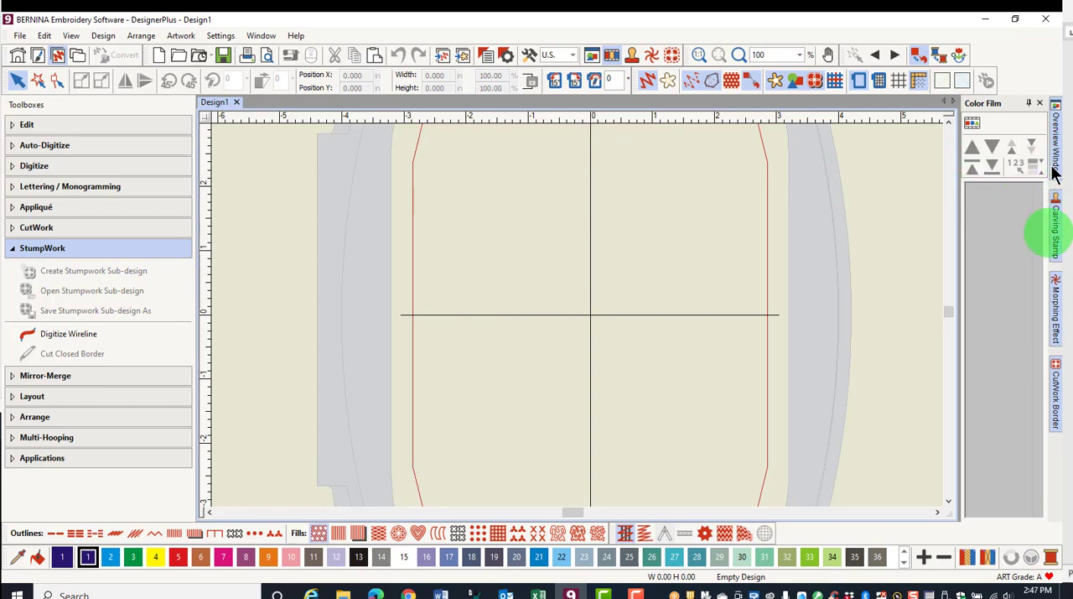
Grab a tool group in the top toolbar row to float it over the canvas
click(1056, 126)
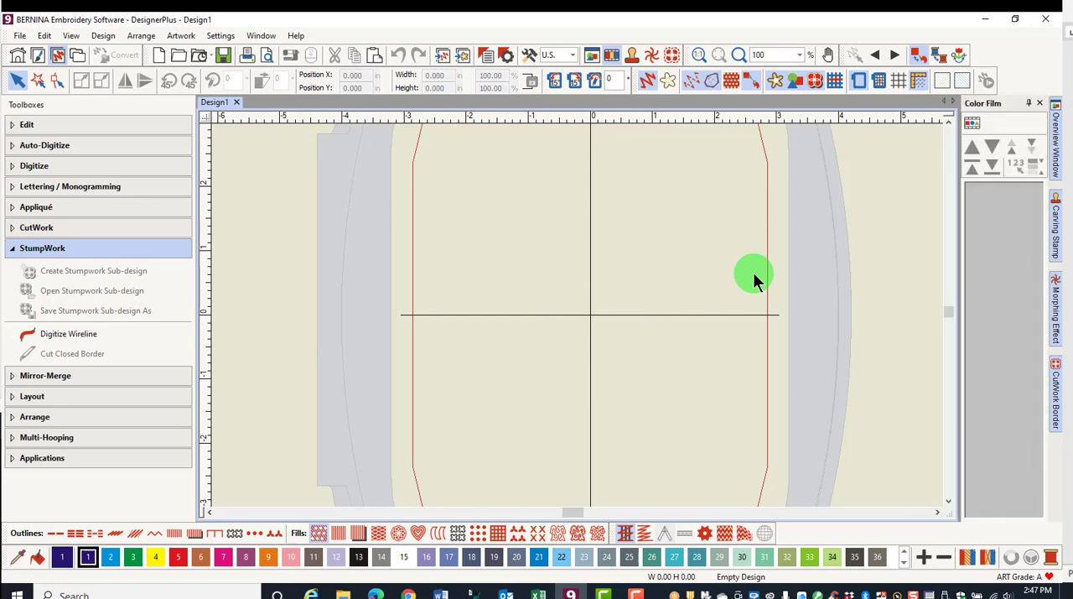
mouse_move(639, 102)
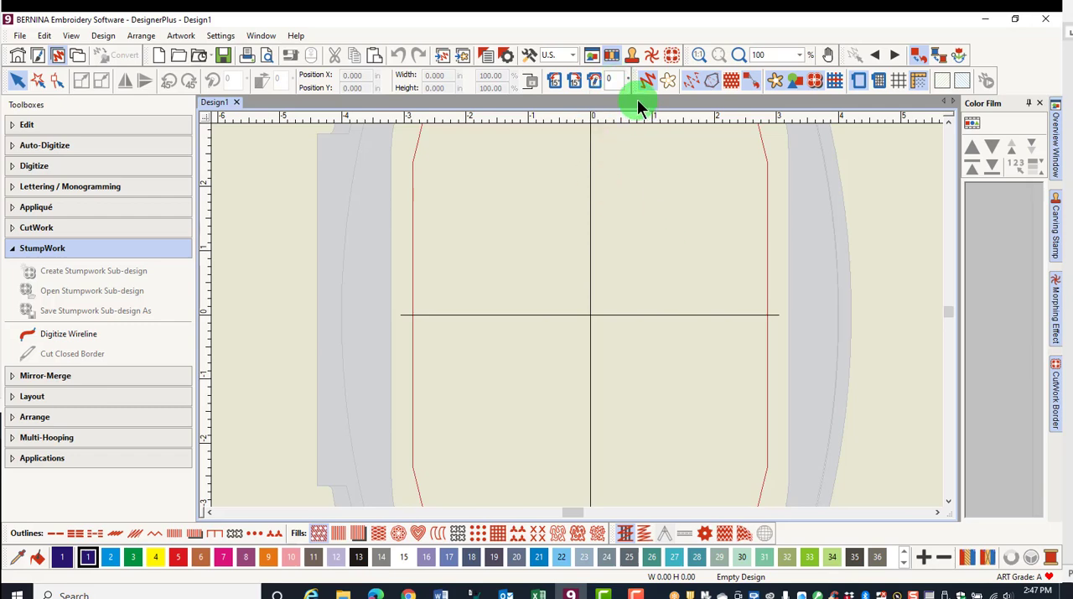
mouse_move(637, 92)
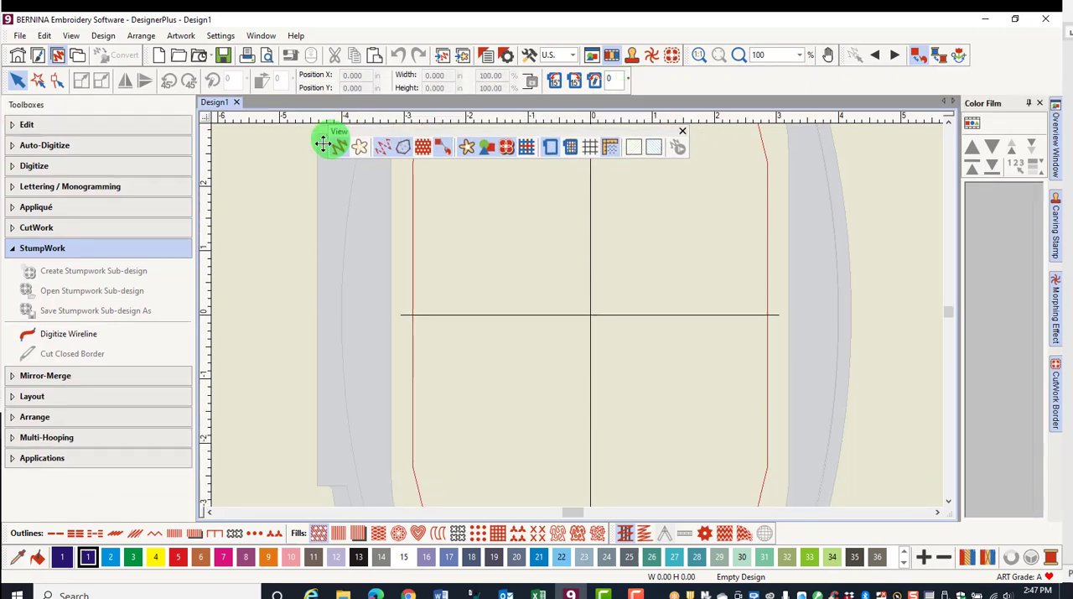
Move the floating tool group around the canvas, then dock it back in the top toolbar row
drag(327, 144, 298, 445)
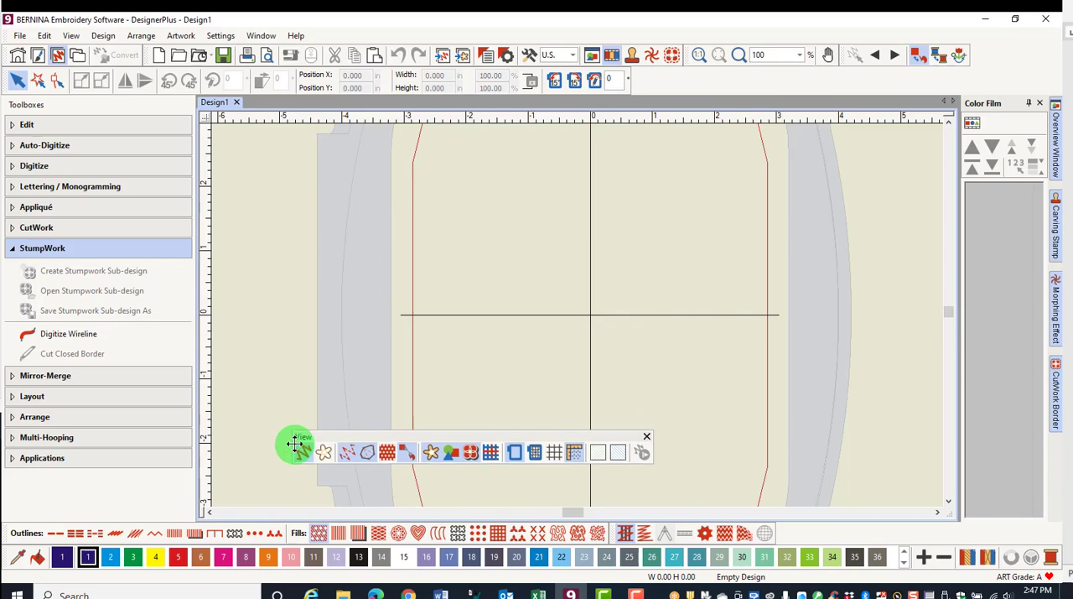
drag(295, 443, 356, 316)
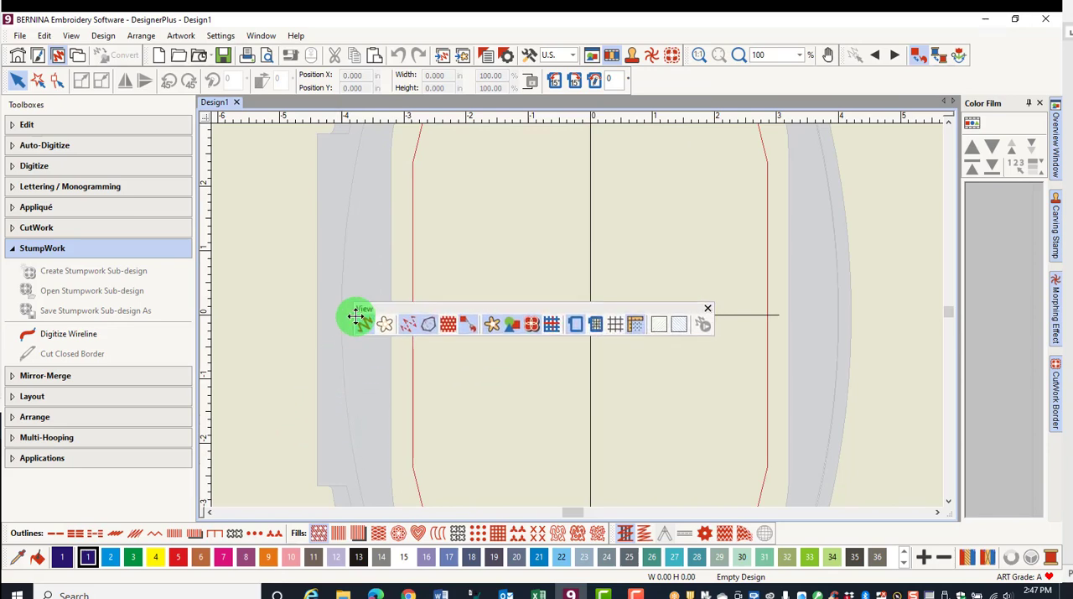
drag(359, 315, 392, 268)
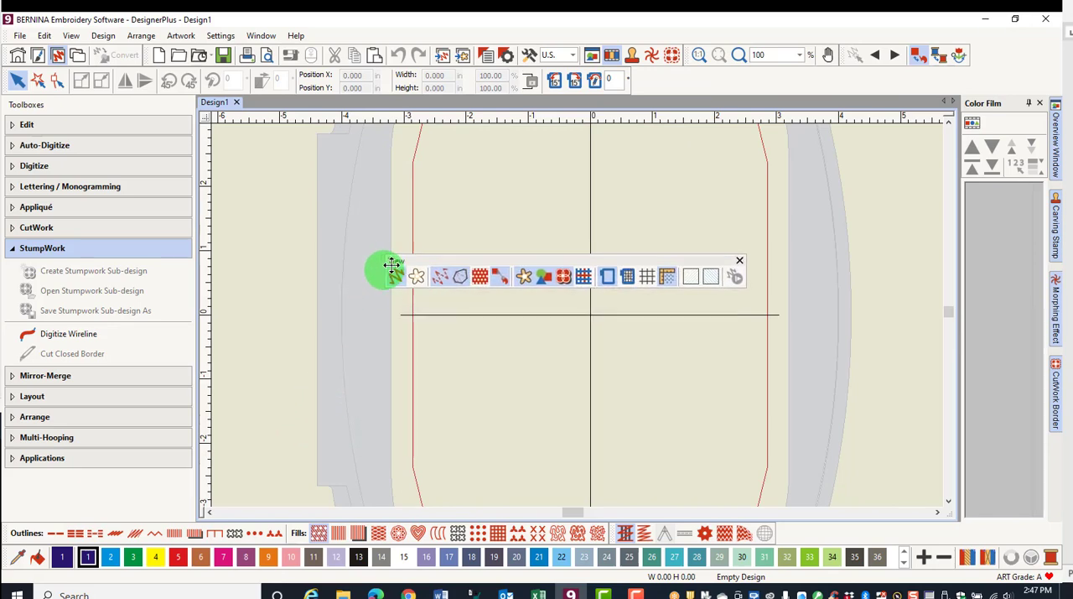
drag(388, 270, 646, 81)
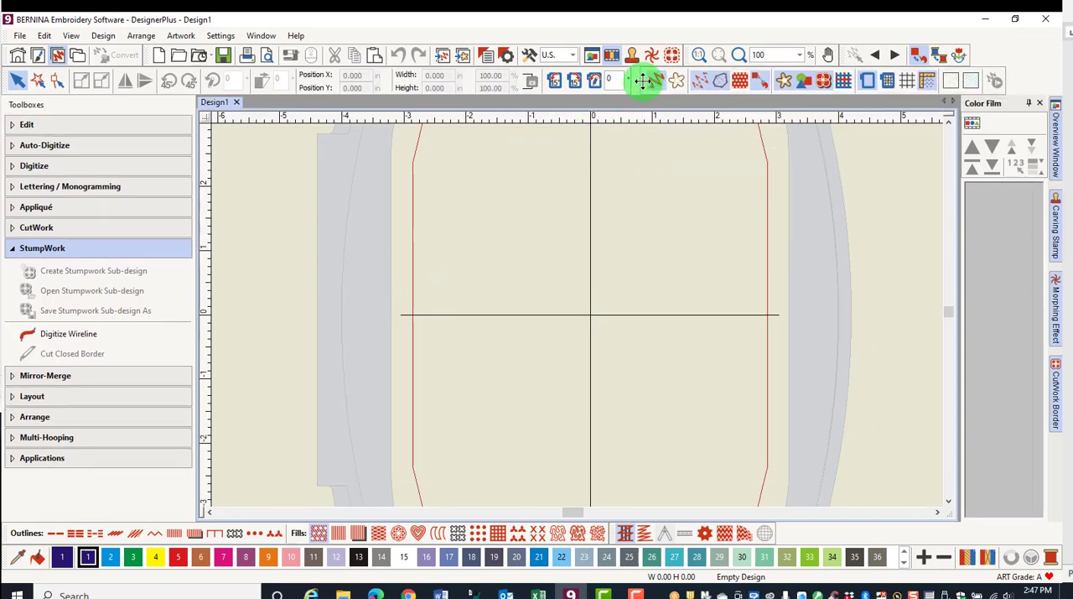